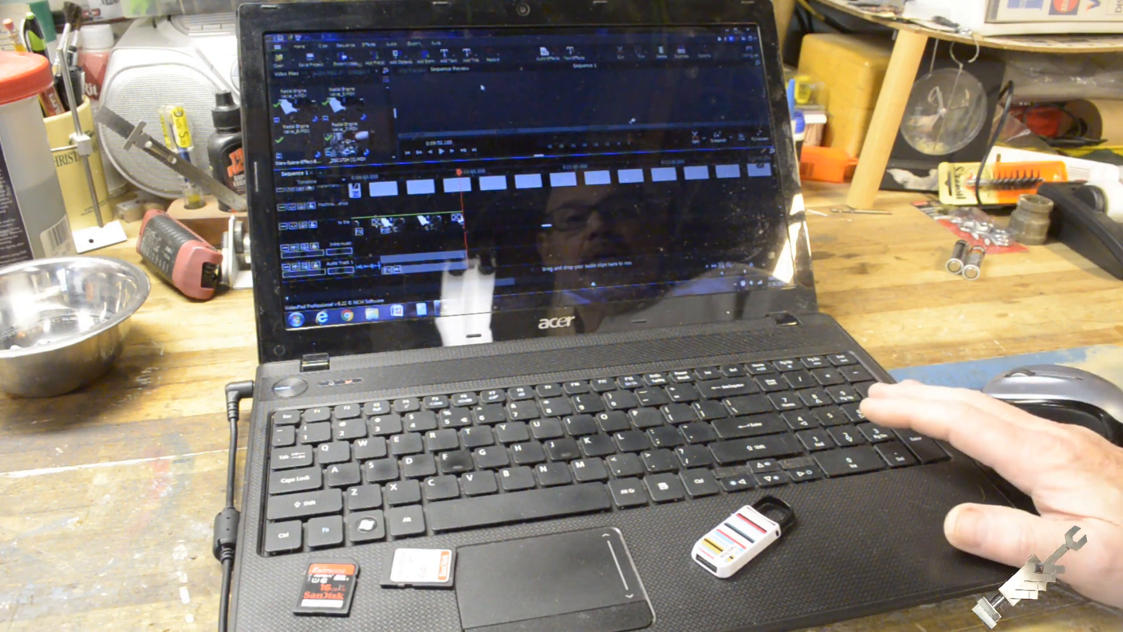
mouse_move(896, 430)
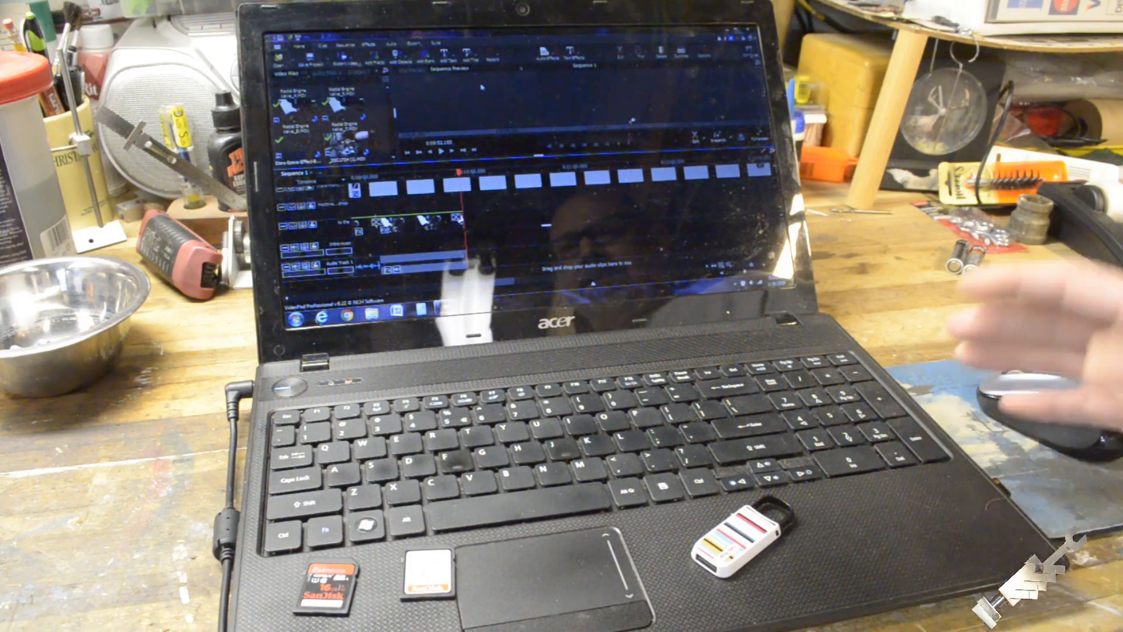
mouse_move(1024, 386)
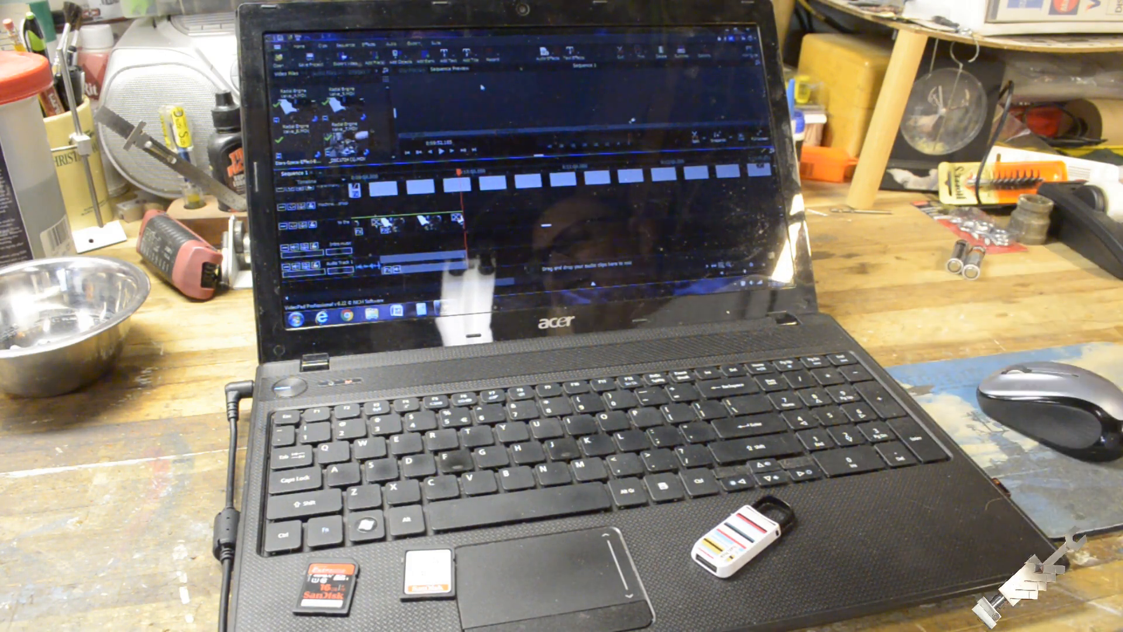